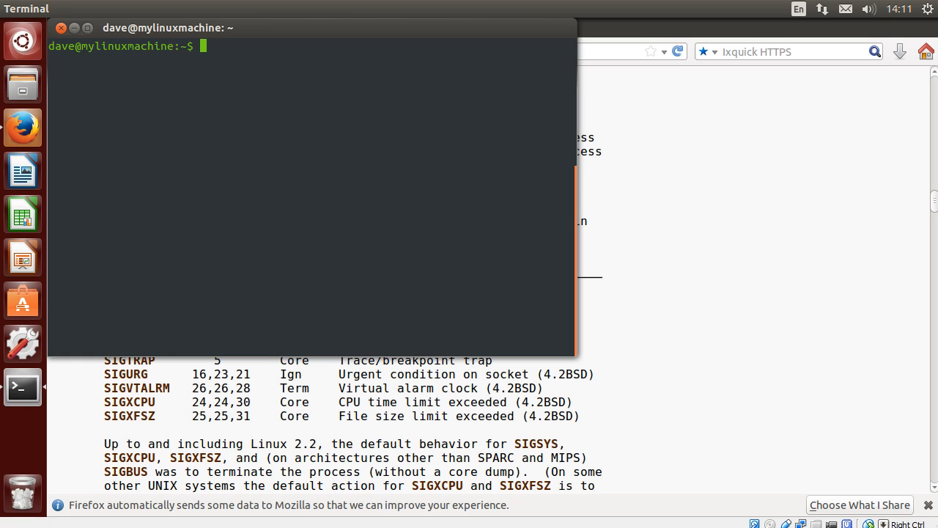
mouse_move(534, 320)
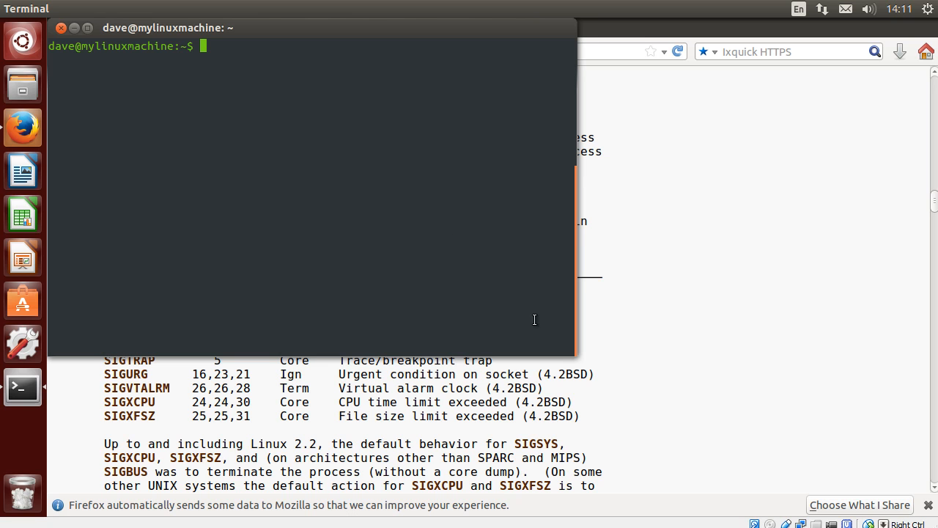
Run top to view load, tasks, CPU and memory summaries, then quit it with q.
text(top)
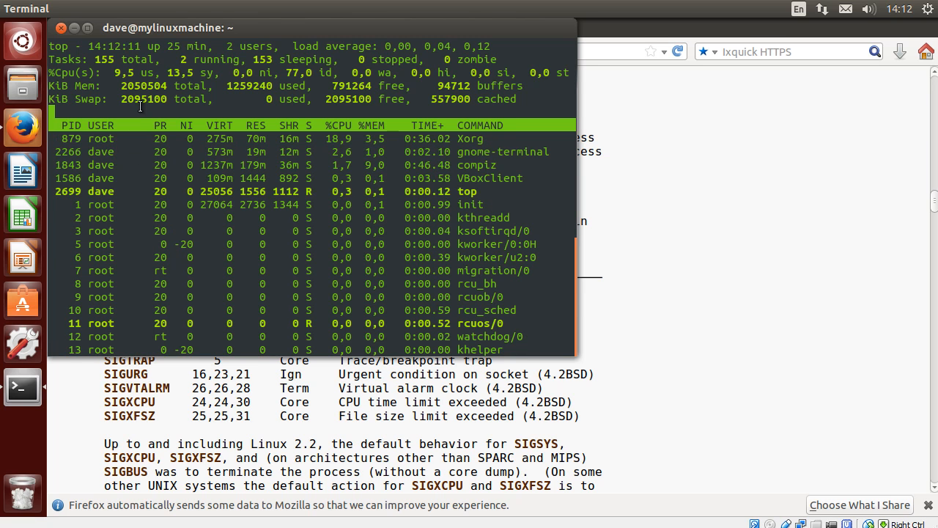
mouse_move(123, 126)
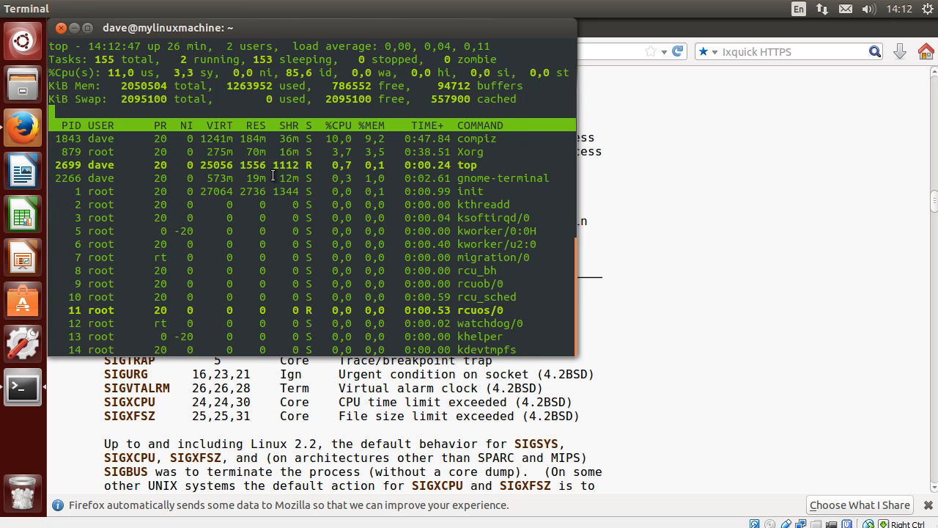
key(q)
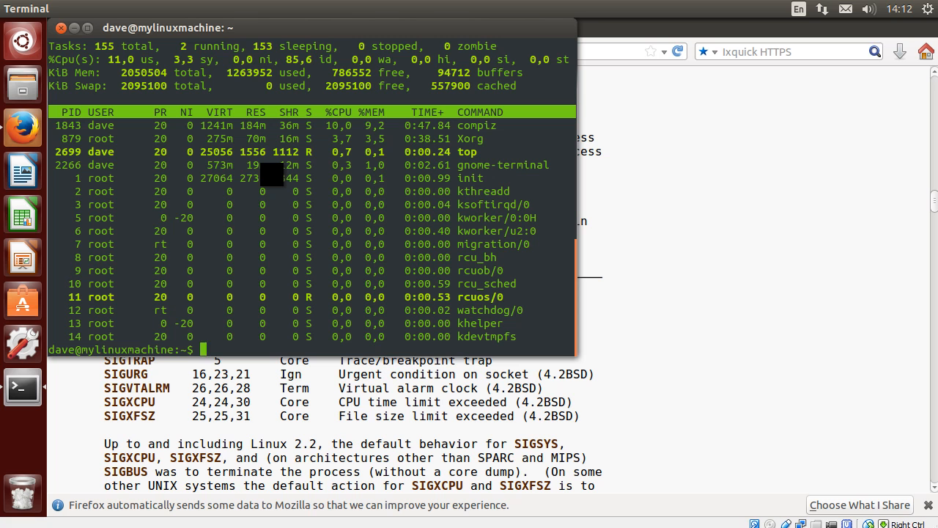
Run 'ps aux | grep init' to list processes matching init.
text(ps aux | grep init)
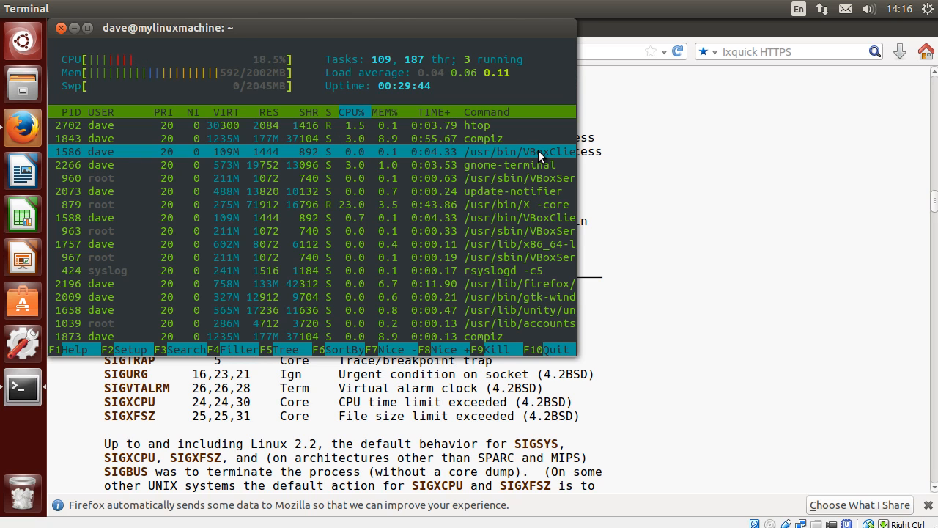
mouse_move(130, 150)
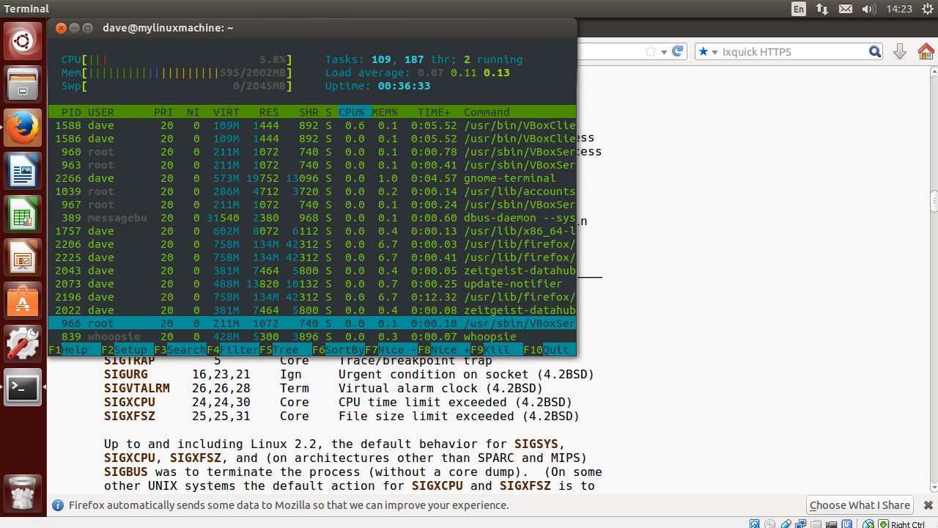
mouse_move(286, 263)
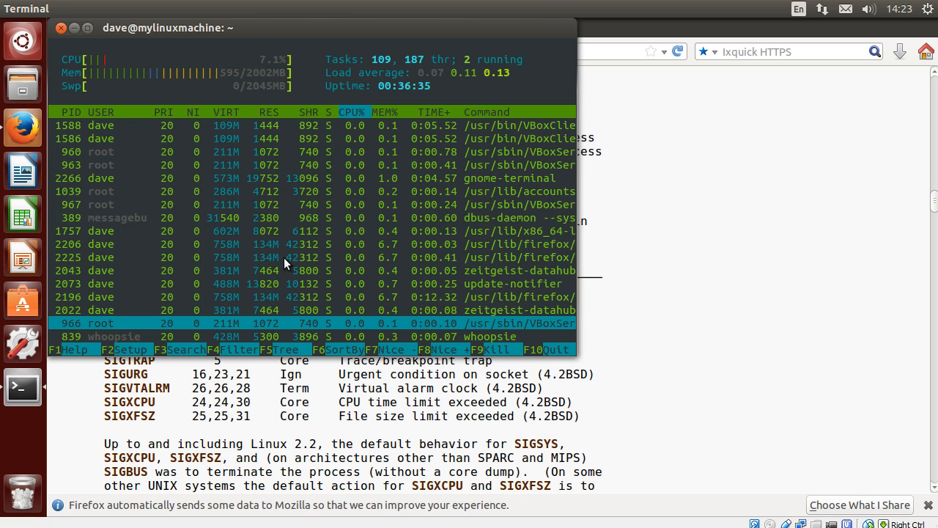